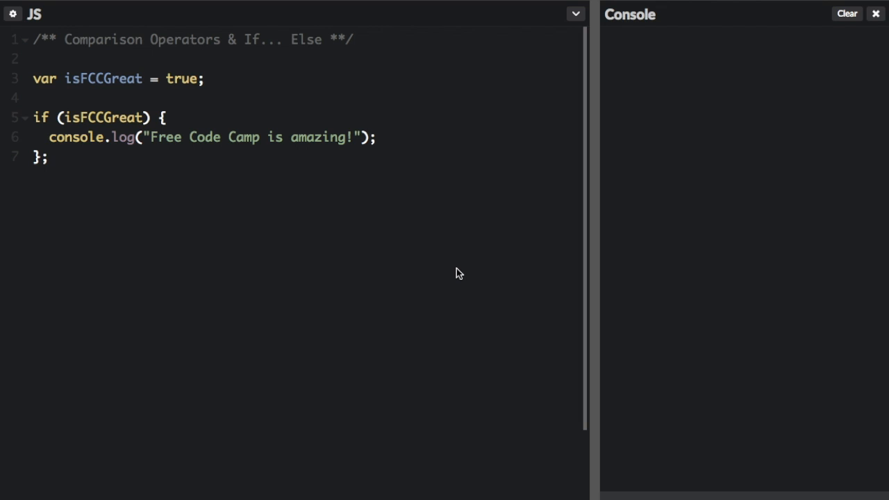
Inspect the isFCCGreat variable, its use in the if condition, and its true value
double_click(102, 79)
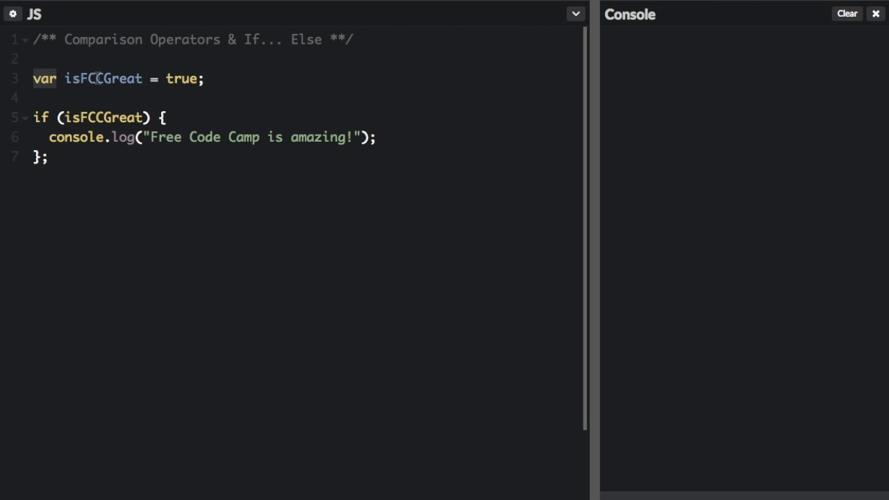
double_click(102, 78)
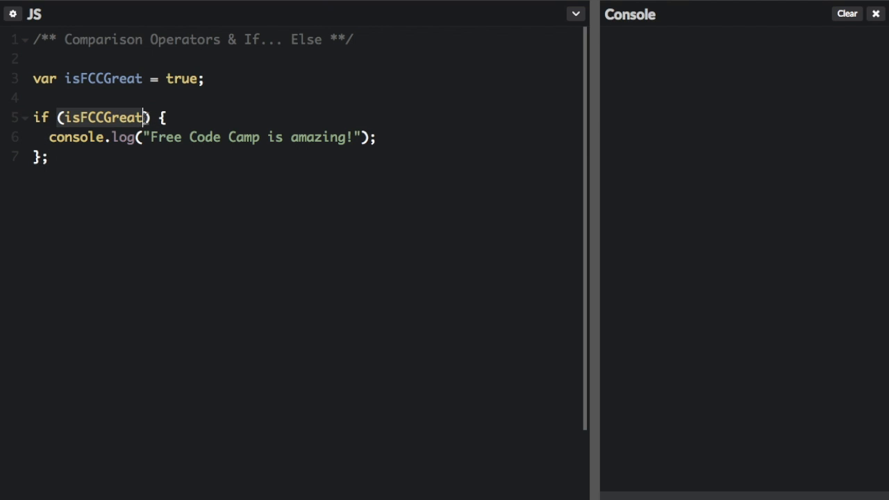
double_click(102, 117)
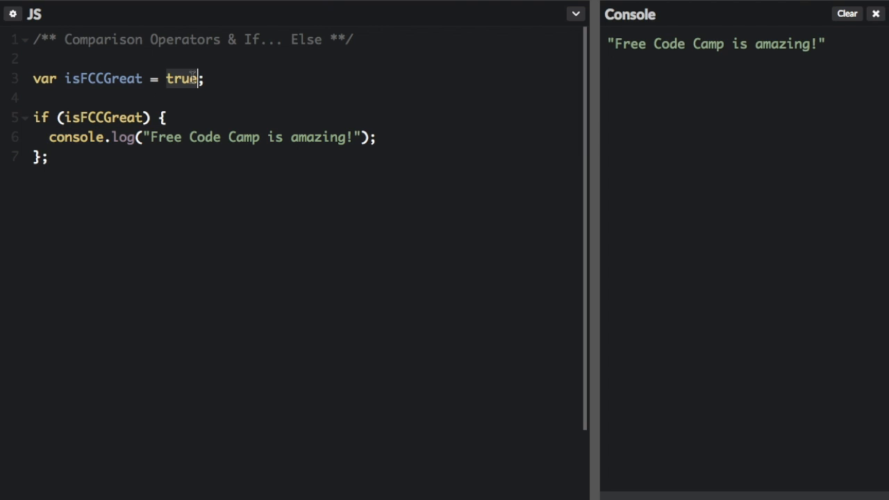
Set isFCCGreat to false and clear the earlier console output
type("false")
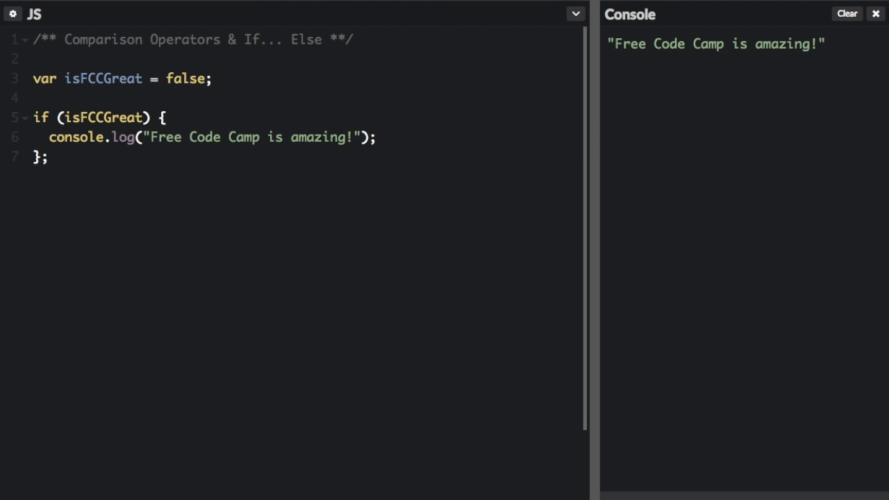
mouse_move(823, 32)
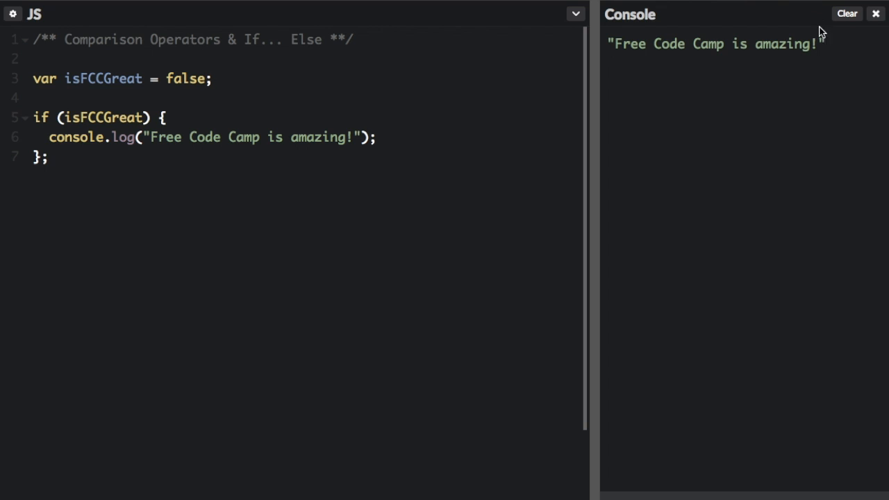
left_click(846, 13)
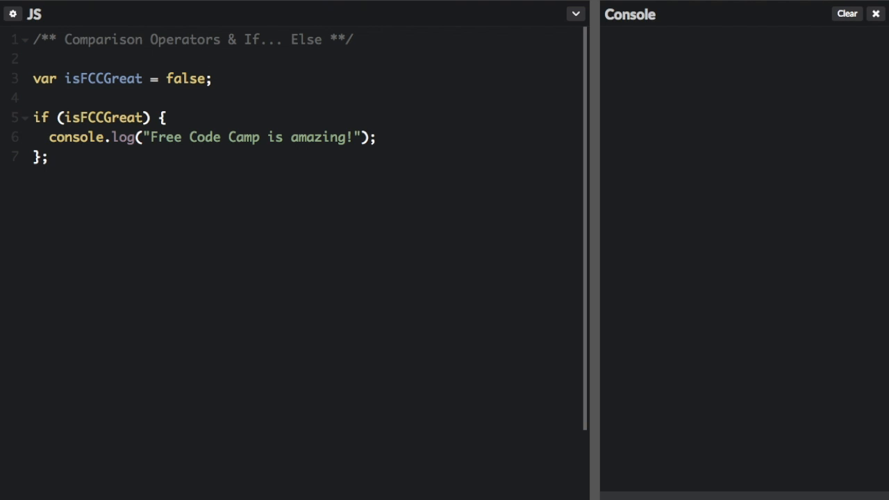
double_click(102, 117)
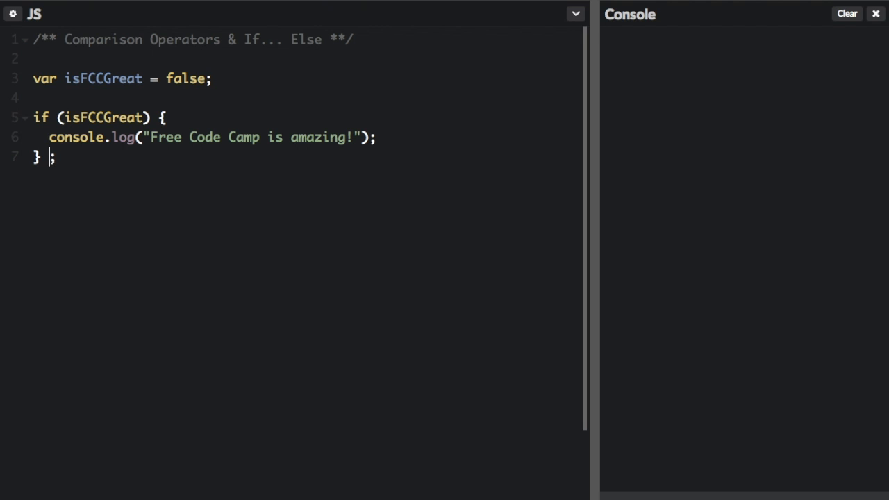
Add an else branch logging "Free Code Camp is horrible!"
type("else (isFCC")
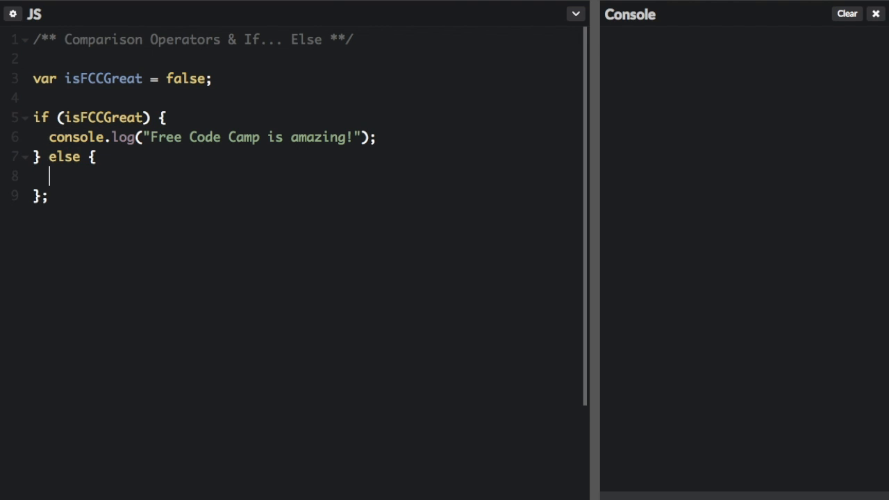
type("console.log(\"Free Code Camp is amazing!\");")
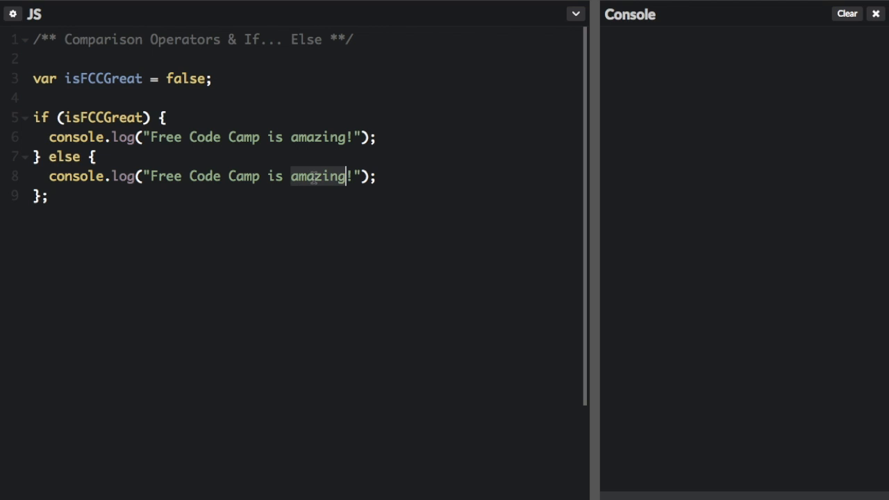
type("horrible")
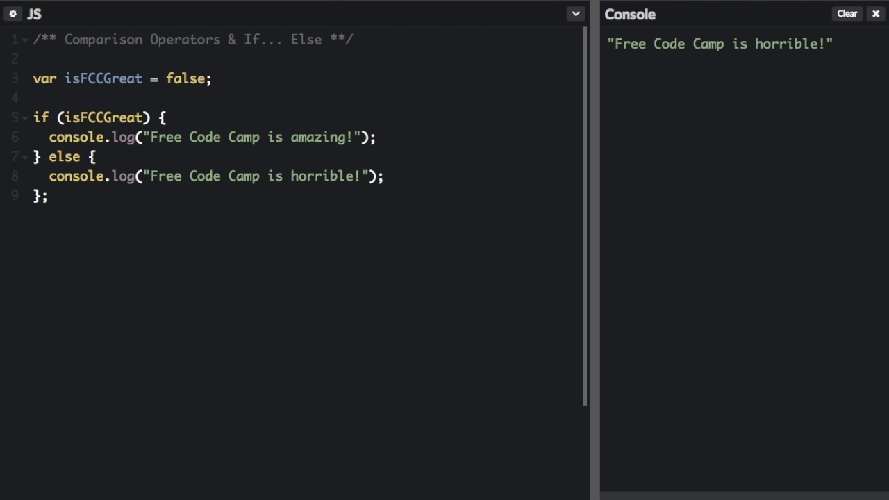
Set isFCCGreat back to true
double_click(102, 118)
type("t")
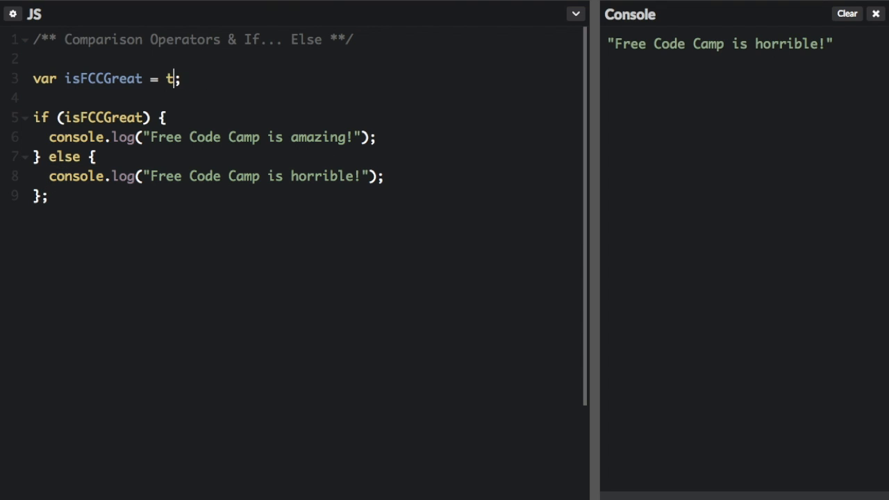
type("rue")
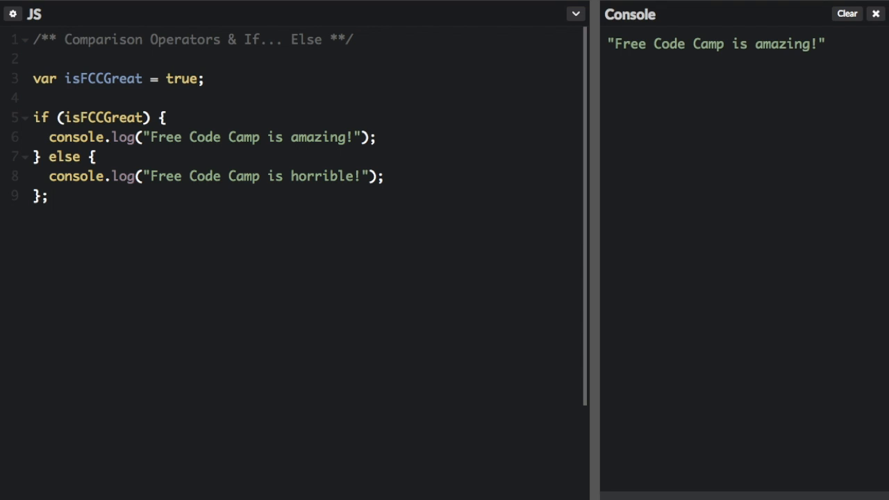
type("/")
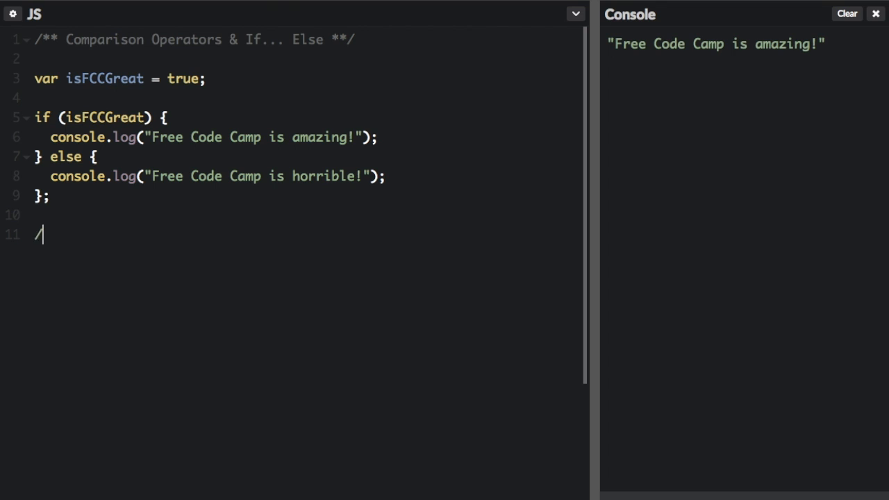
Type the comment "// Comparison Operators:" with the operators, deleting a stray L
type("/ Comp")
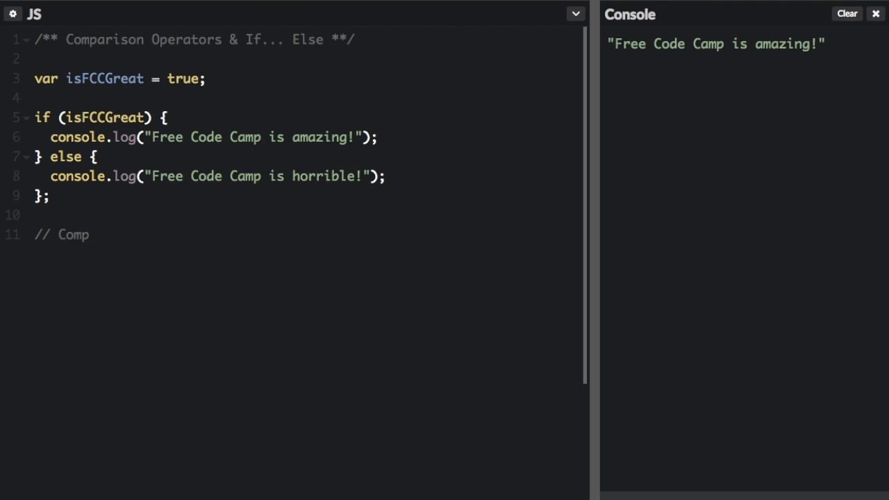
type("arison Op")
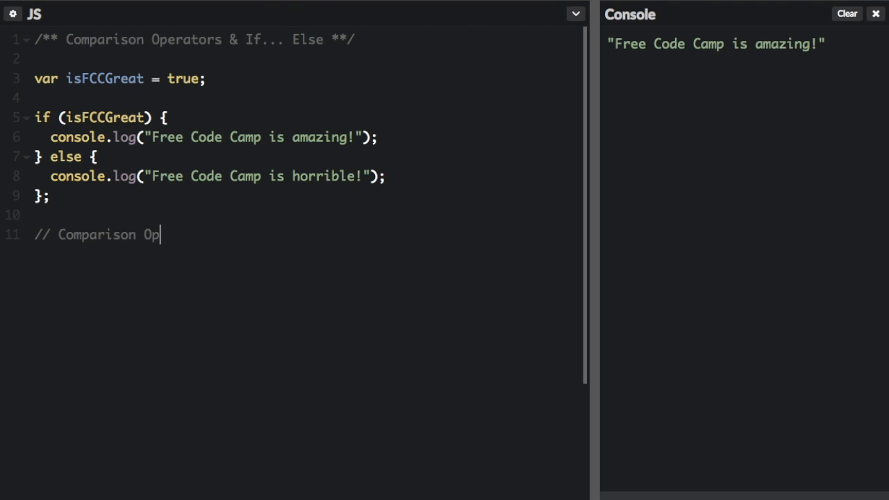
type("erators: > < <= >")
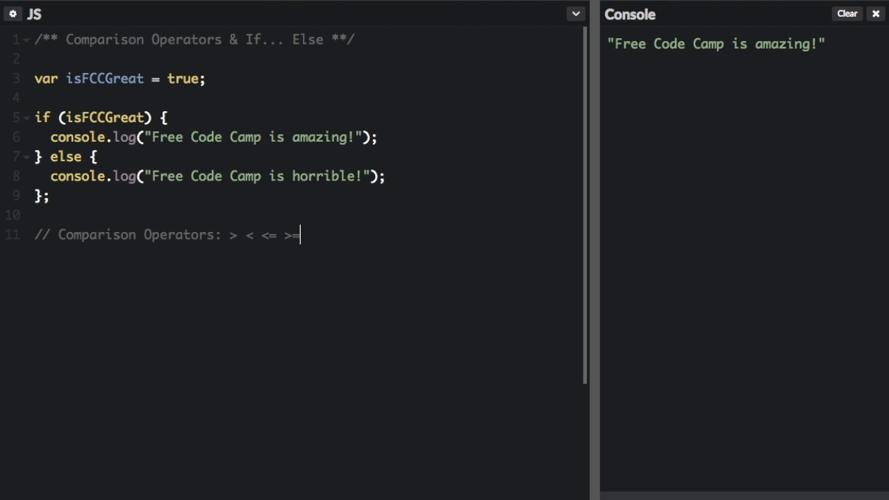
type("==")
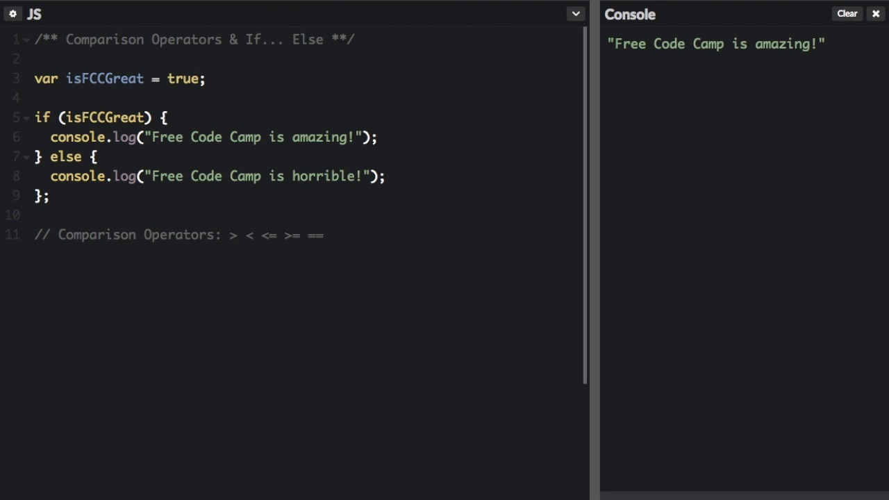
type("!")
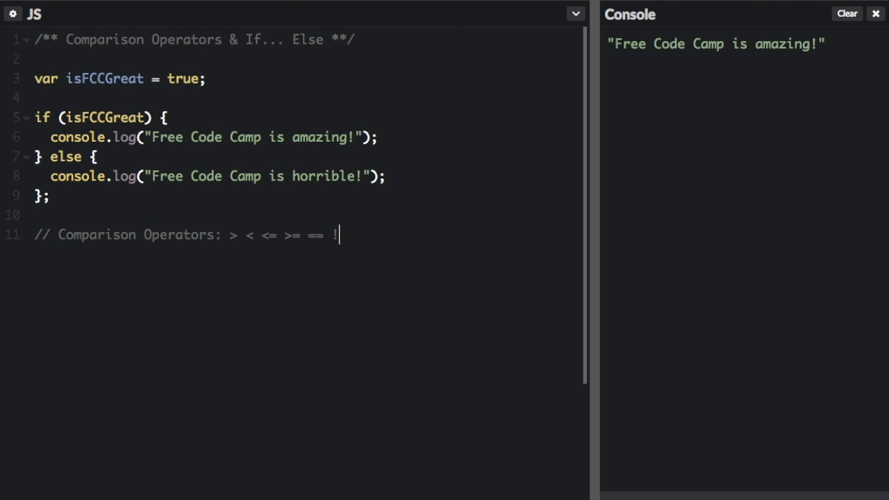
type("=")
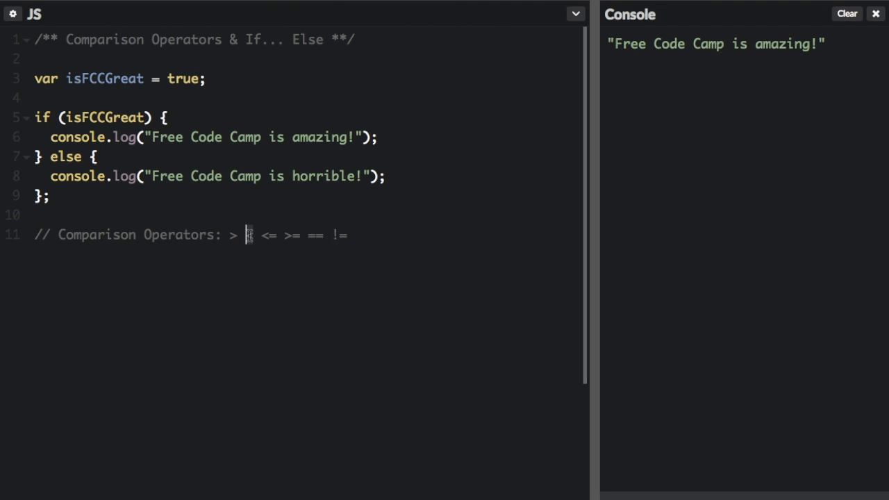
type("<")
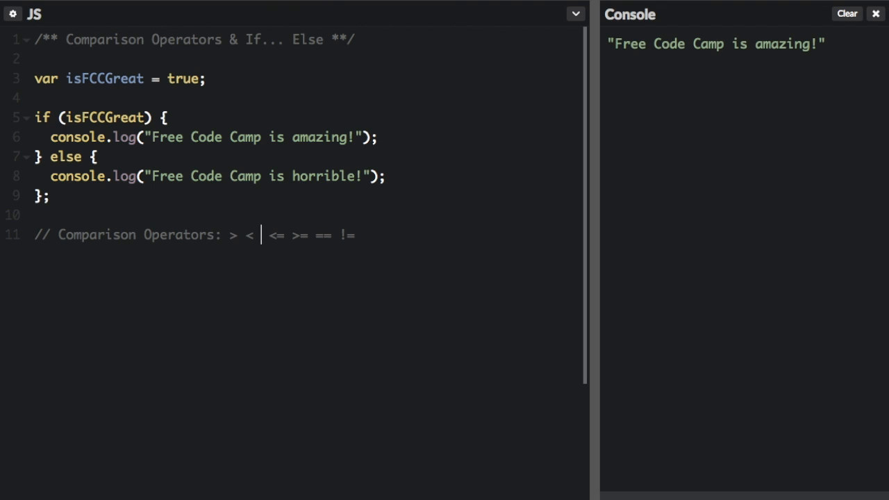
type("L")
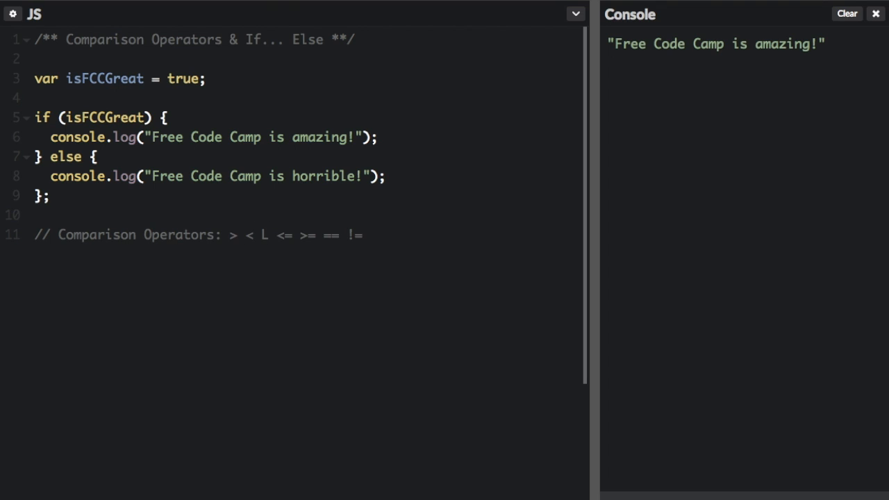
key("Backspace")
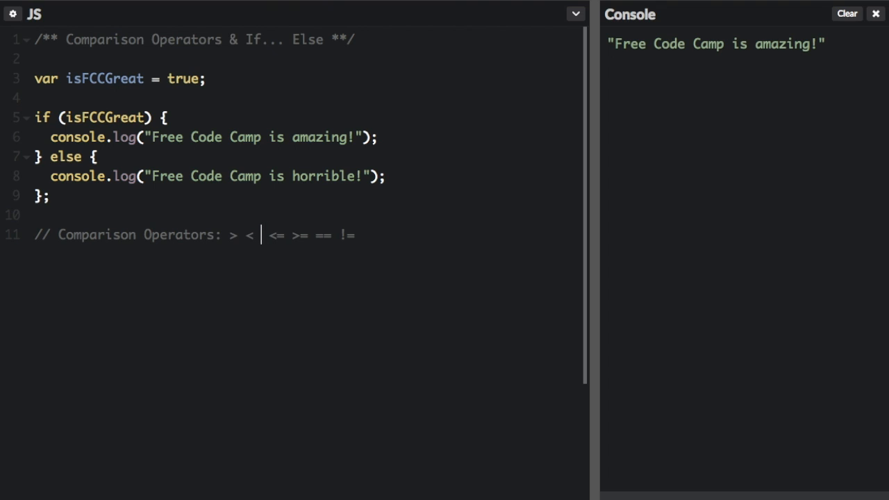
Declare var age = 18 with an if (age >= 18) block logging "You are an adult"
type("var")
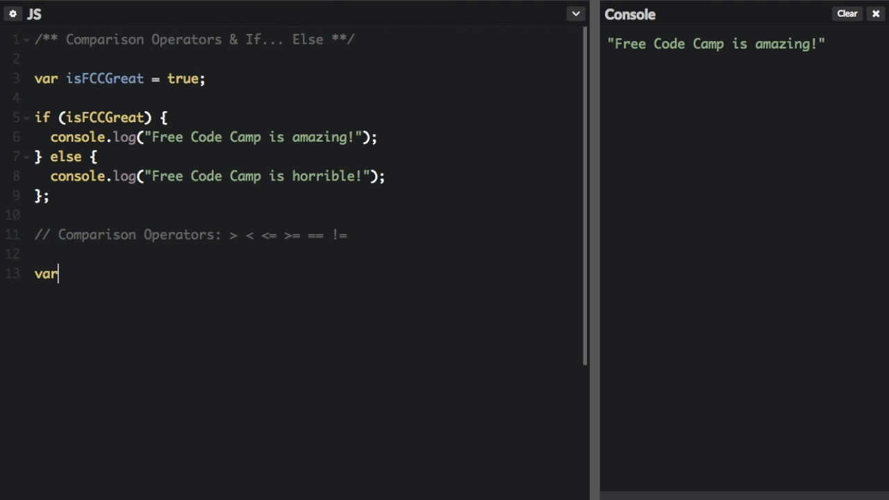
type("age =")
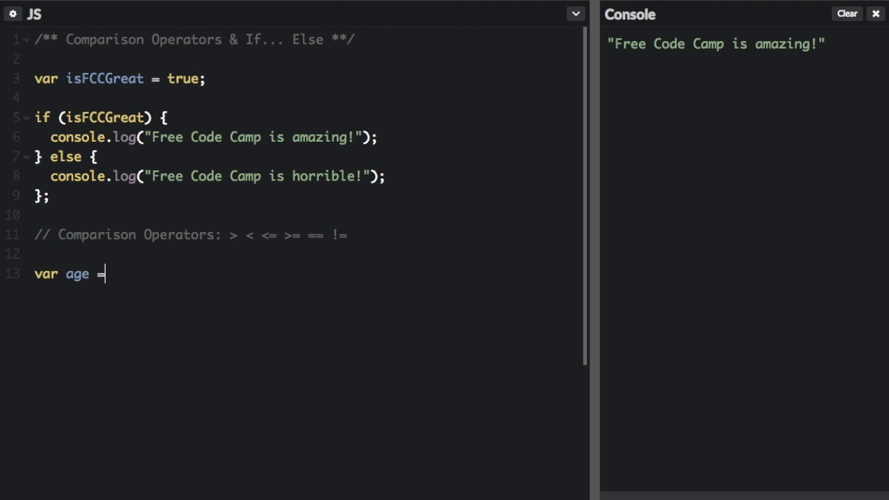
type("18;")
type("if")
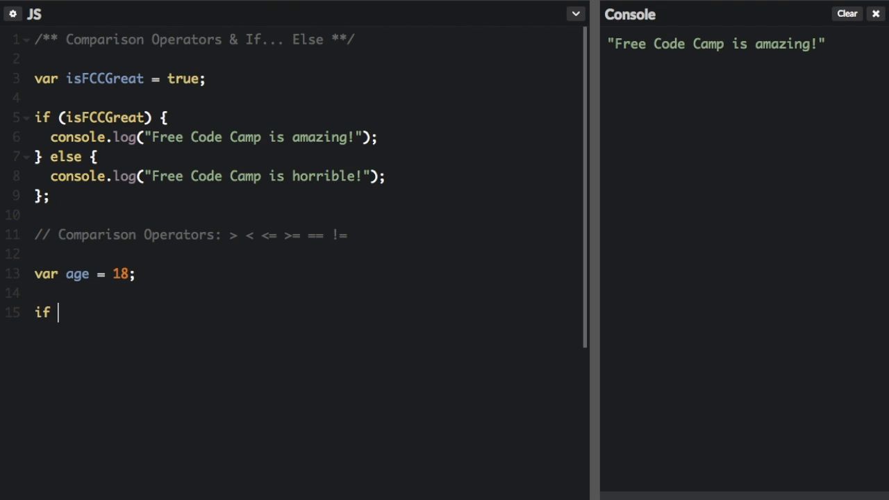
type("(age )")
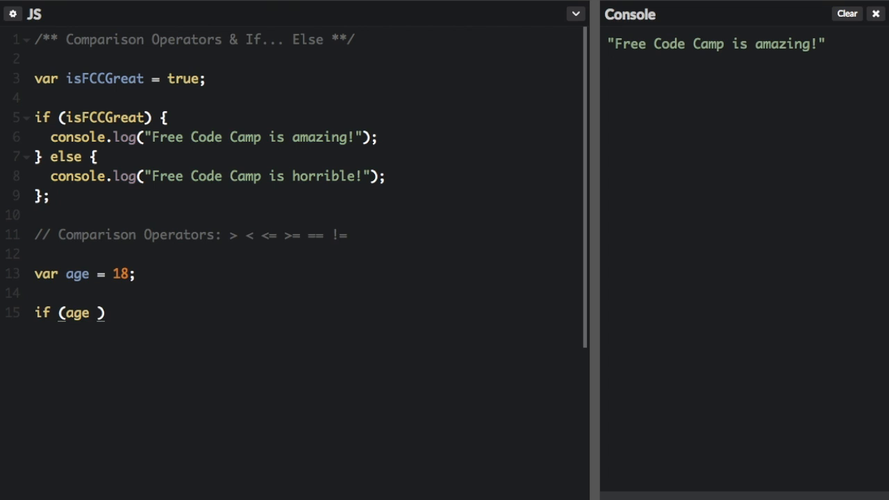
type(">=")
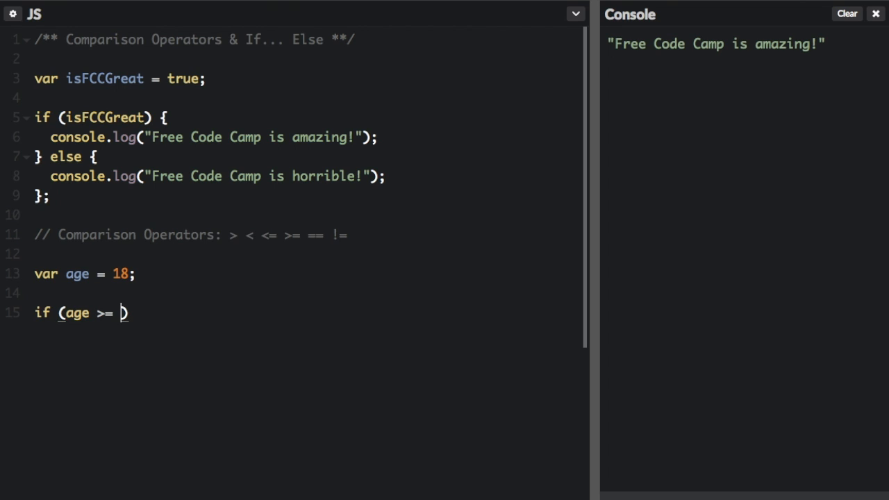
type("18")
type("console.log")
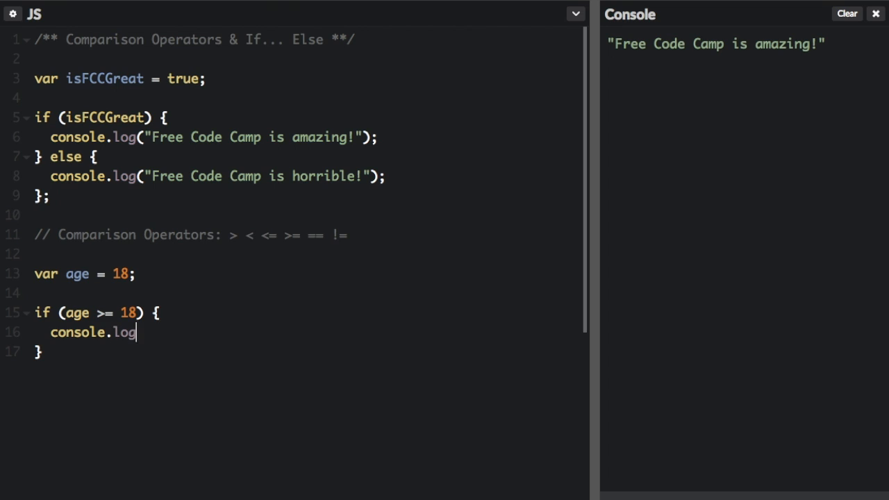
type("(\"You are an adult\");")
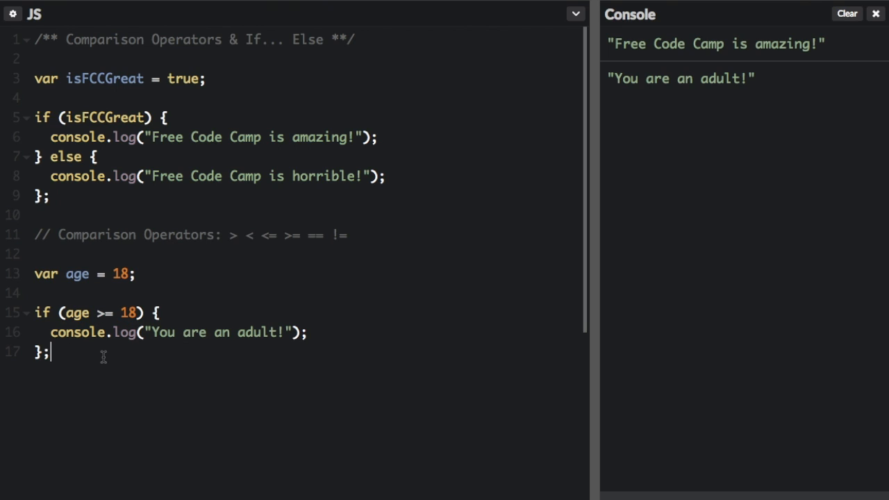
key("Backspace")
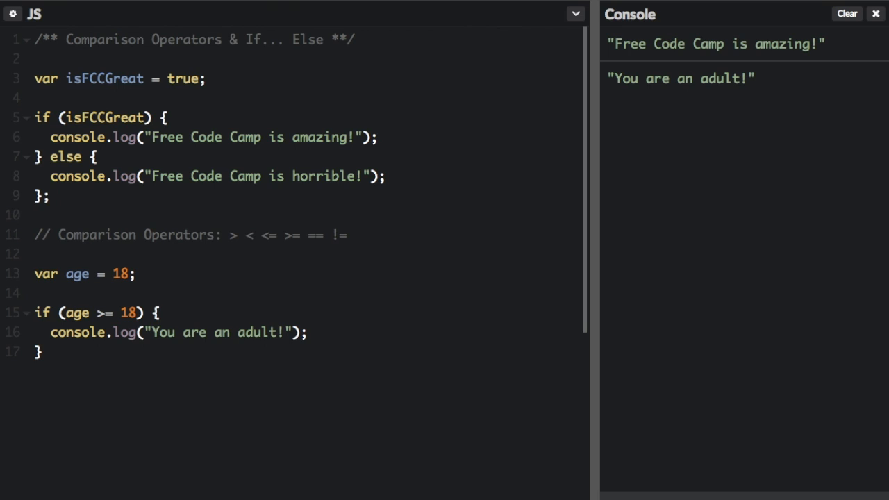
Add else if (age < 18) logging "You are a child!"
type("else if")
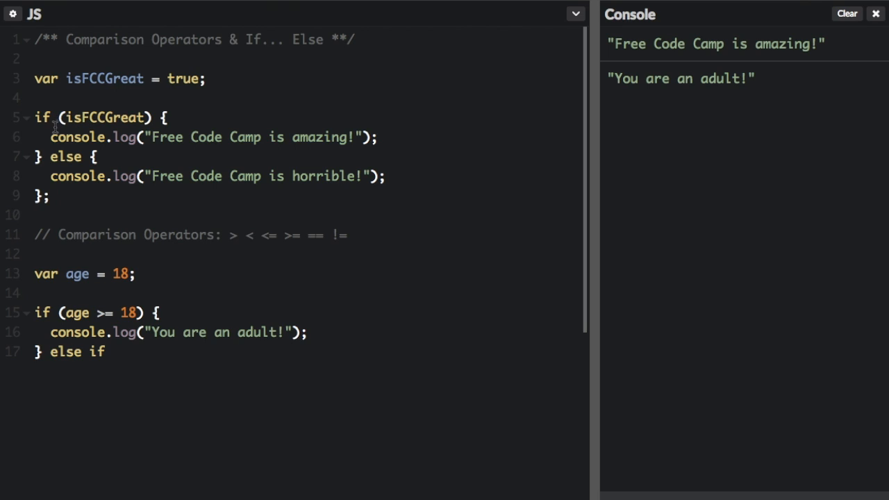
left_click_drag(50, 137, 361, 137)
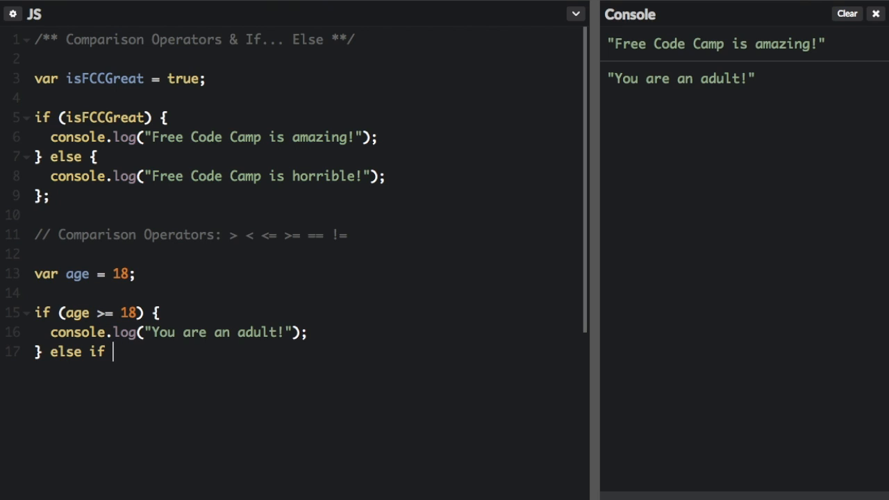
type("{")
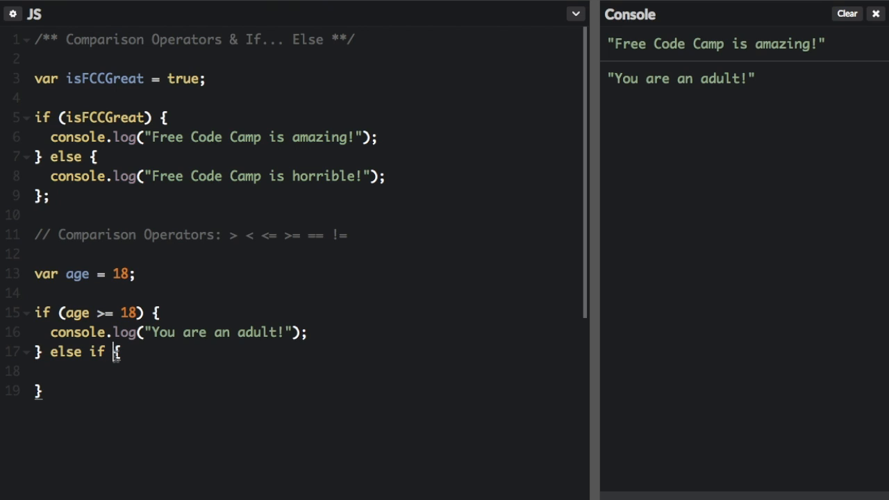
type("()")
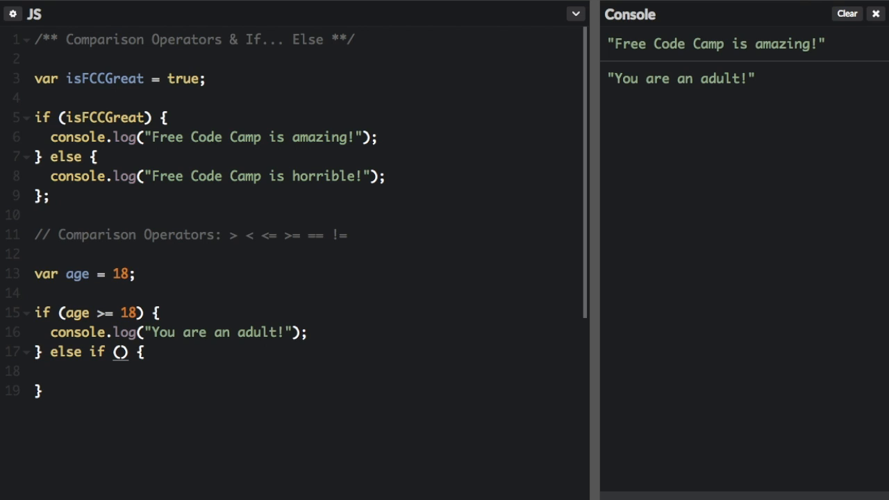
type("age")
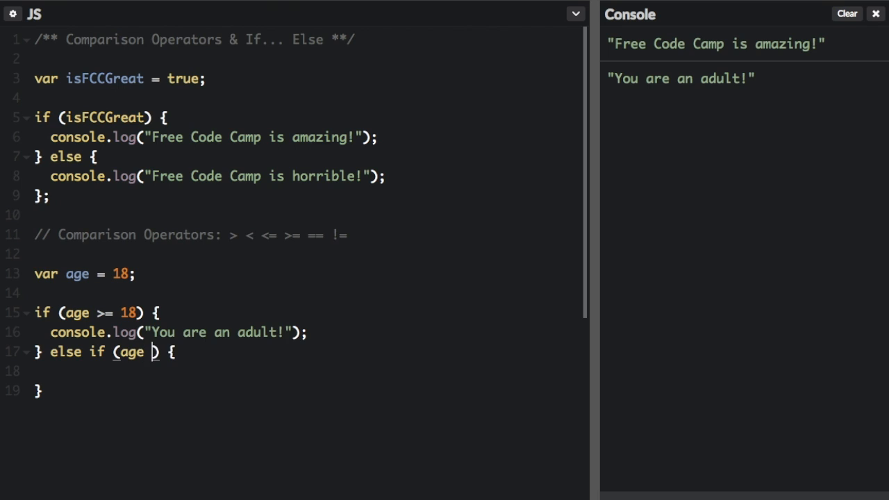
type("< 1")
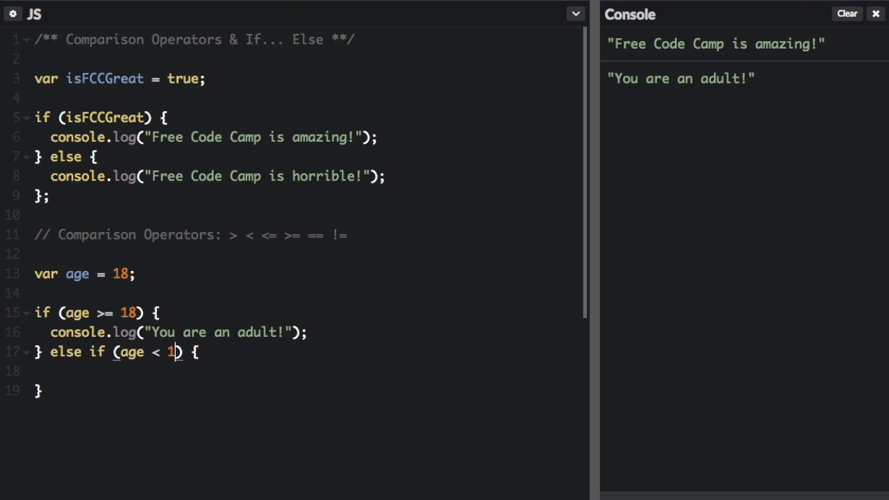
type("8")
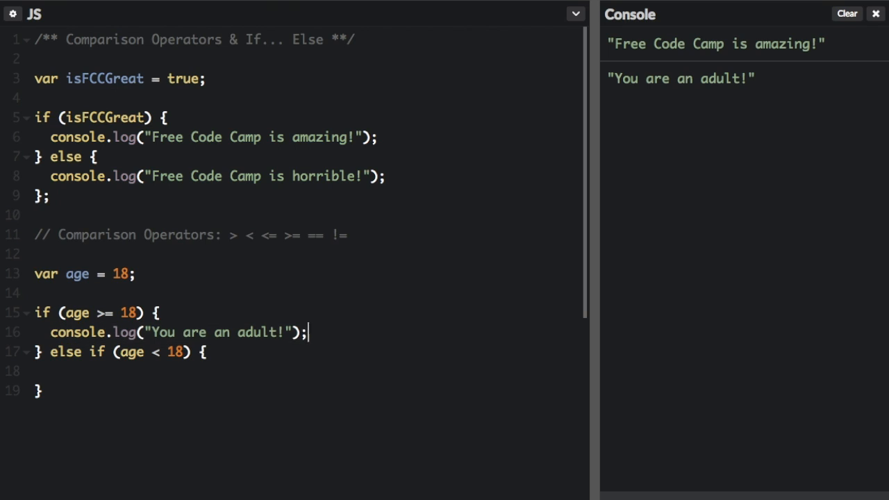
type("console.log(\"You are an adult!\");")
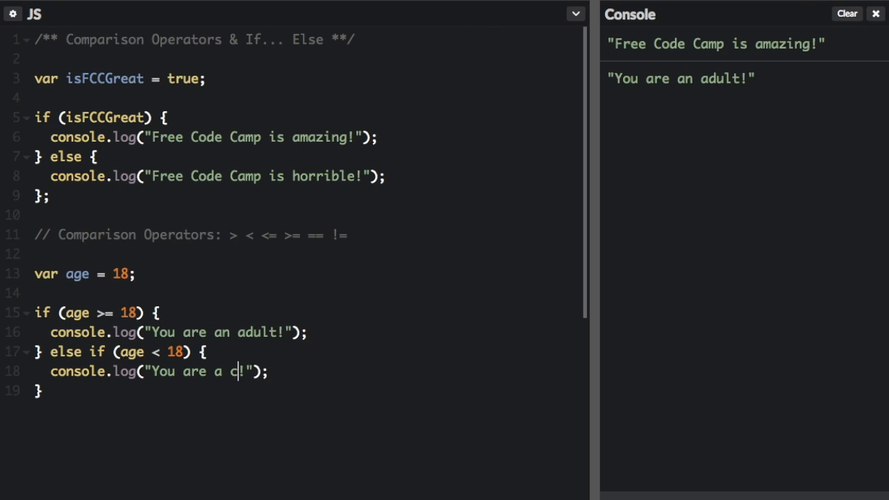
type("hild")
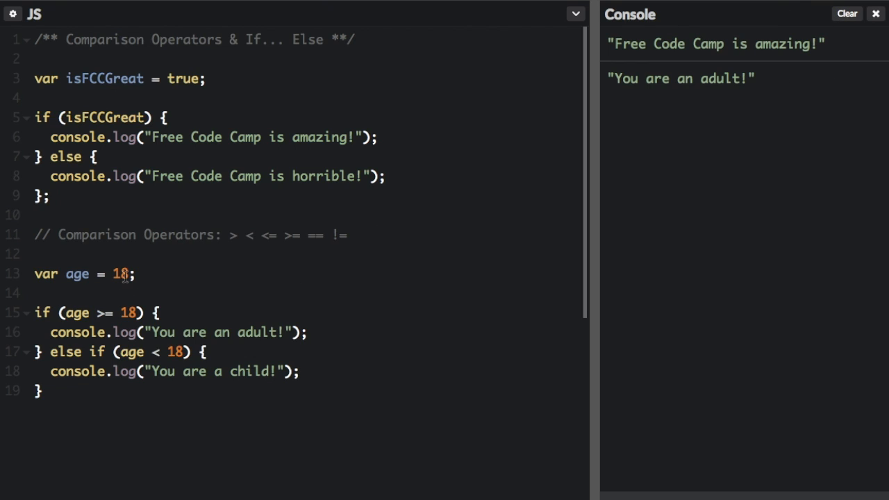
Trim var age from 18 to 1 so the console shows the child message
key("Backspace")
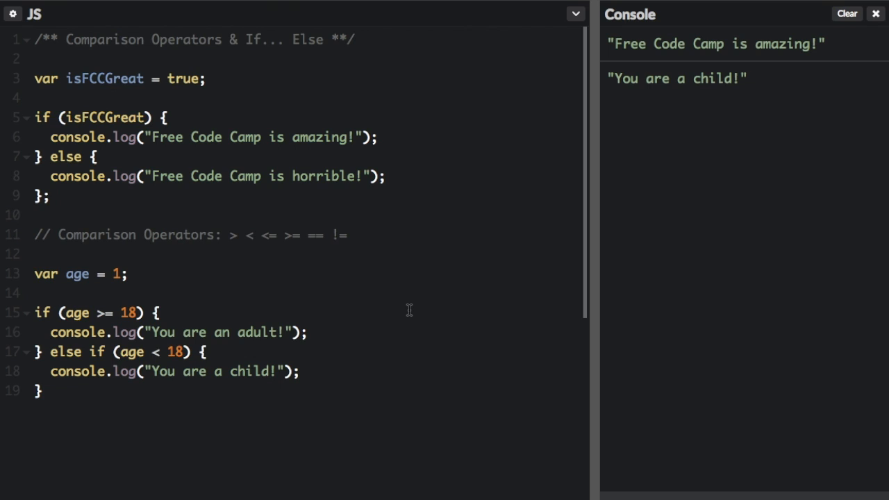
left_click(40, 391)
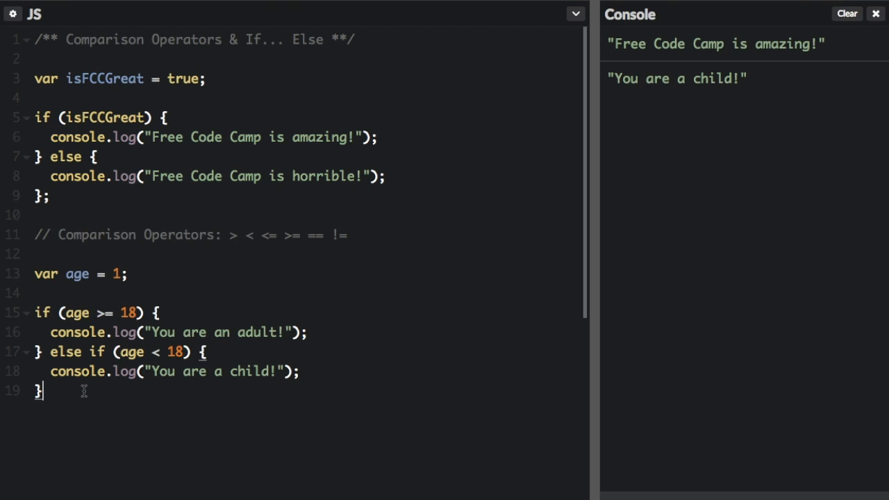
Type else if (age < 2) { console.log("You are a baby!"); } and highlight its age
type("else if")
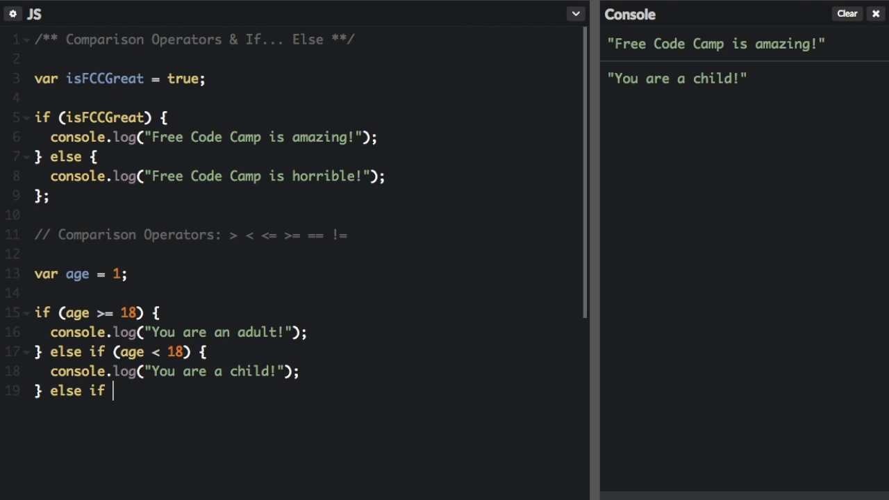
type("(age < 2) {")
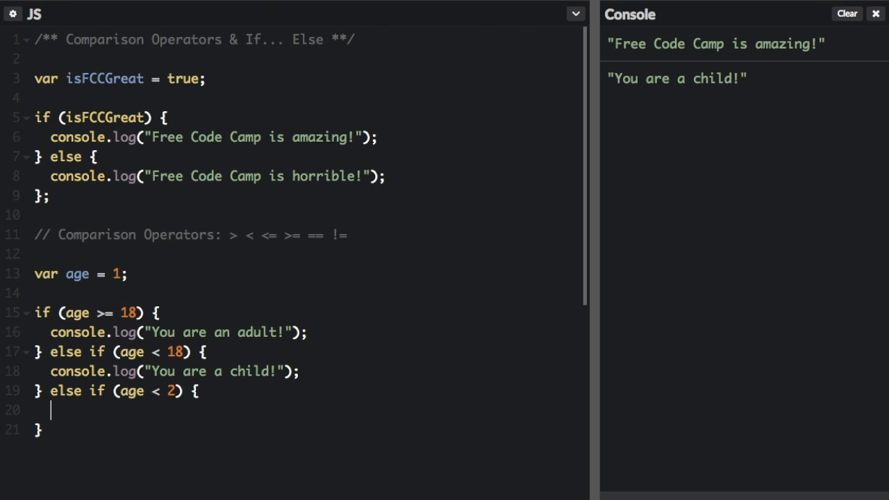
type("console.log(\"You are a baby!\");")
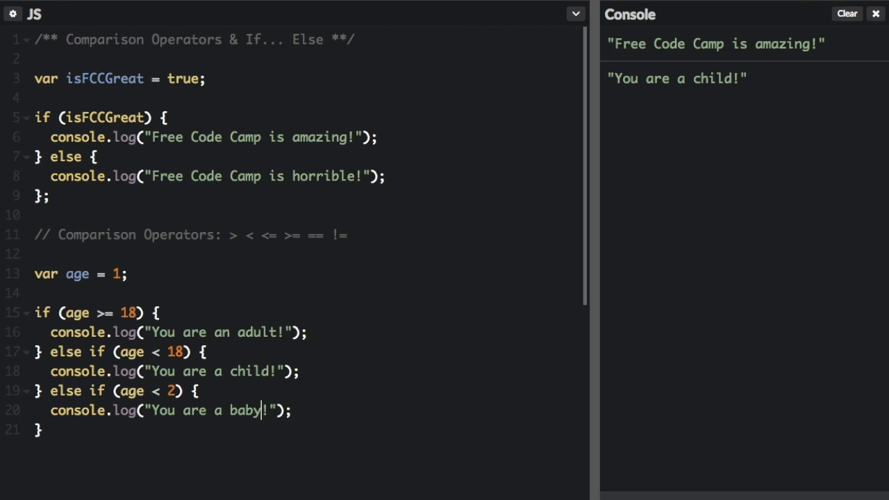
mouse_move(847, 13)
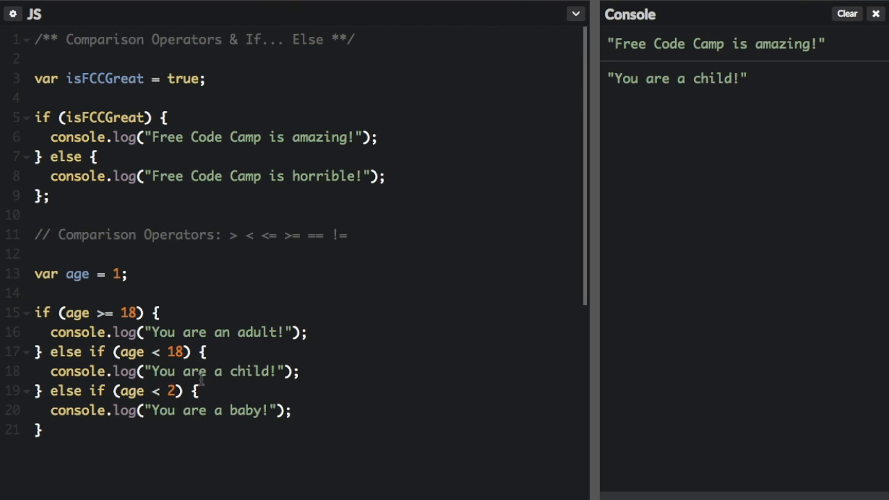
double_click(209, 410)
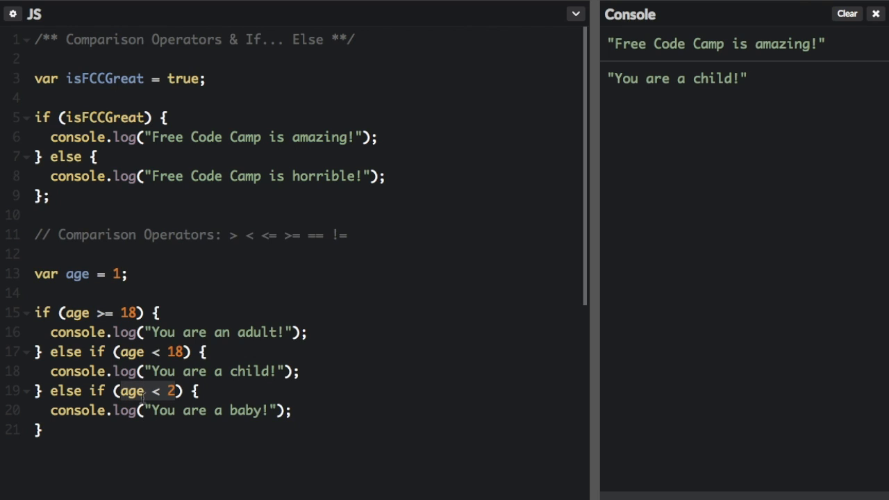
double_click(212, 411)
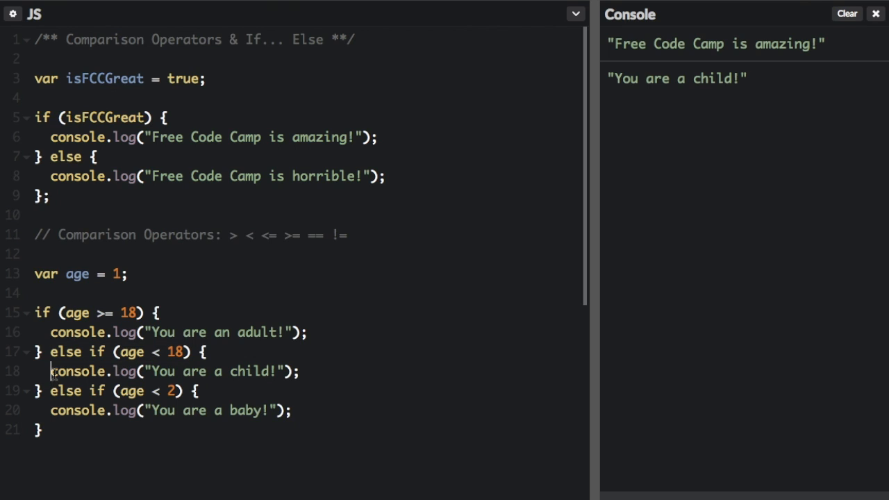
Select the child else-if branch to move it below the baby check
left_click_drag(50, 371, 284, 371)
type(";")
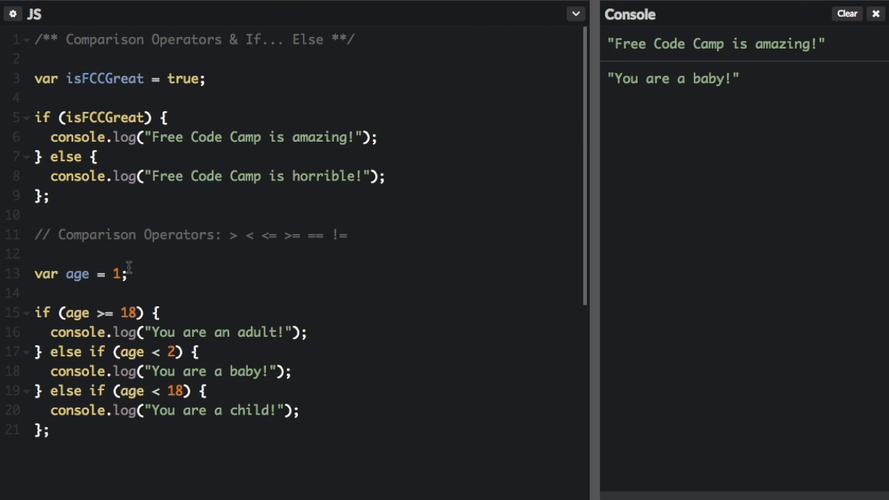
Change var age to 10, then to 166
type("0")
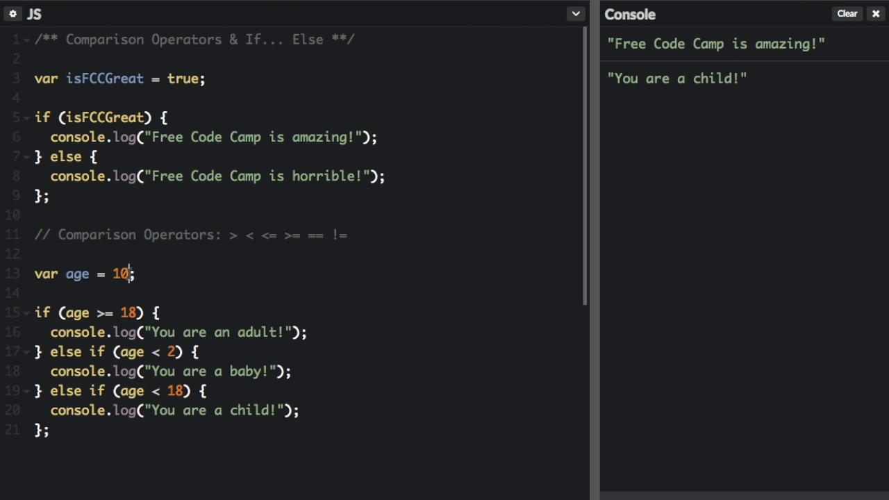
type("66")
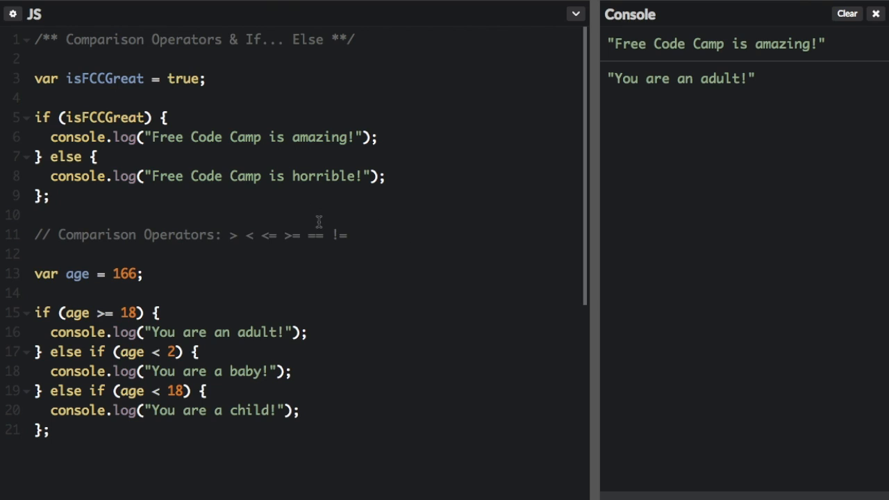
left_click(346, 235)
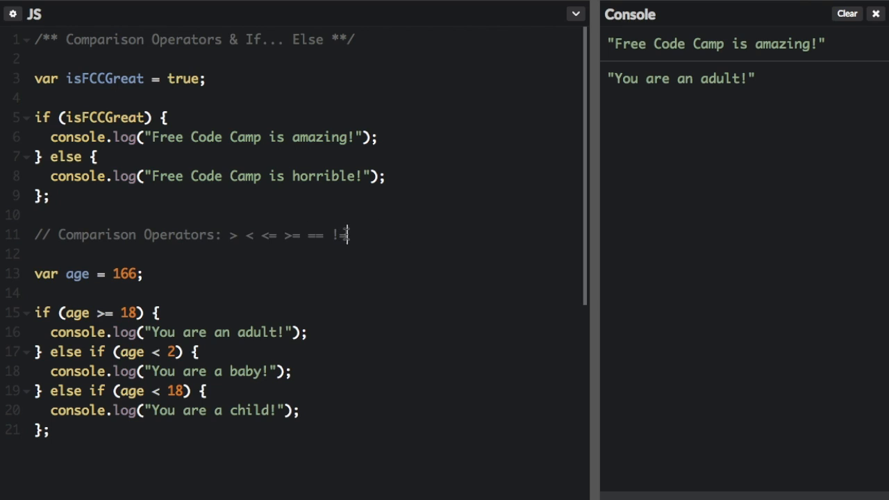
Type an if (age == 18) check logging "You are eighteen." and set age to 18
type("if (age )")
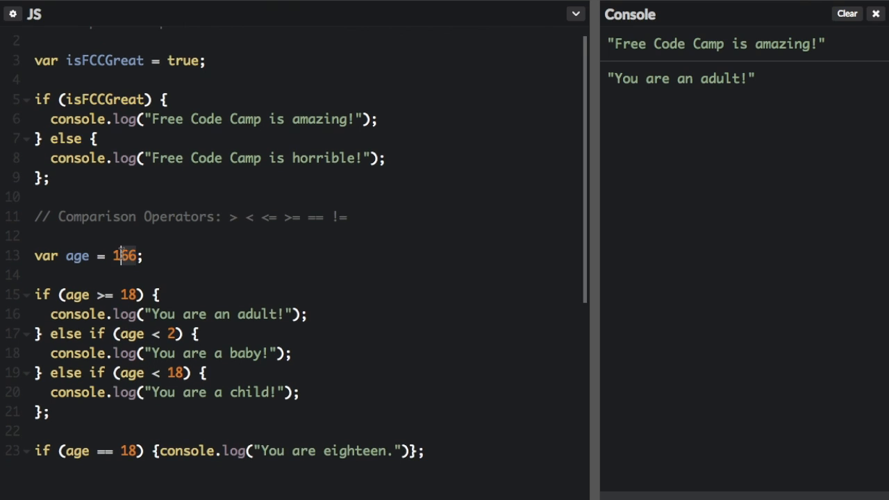
type("18")
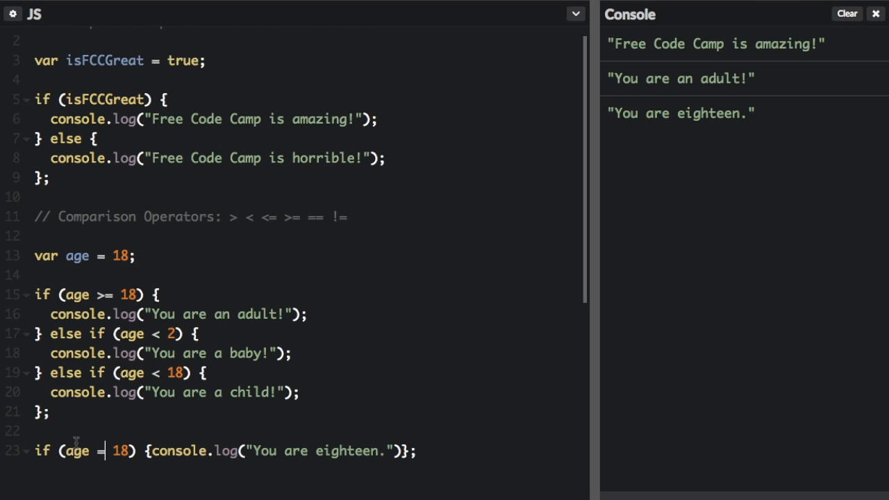
Remove one = from the eighteen check, clear the console, and set age to 10
double_click(77, 450)
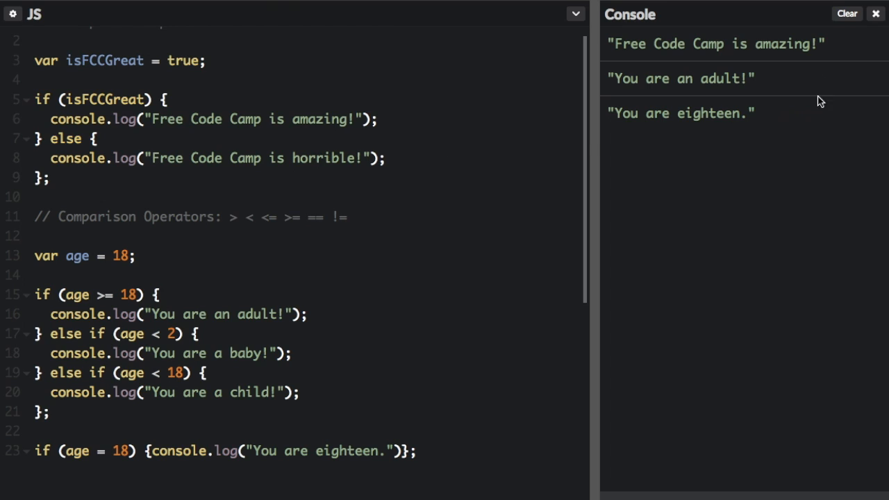
left_click(847, 13)
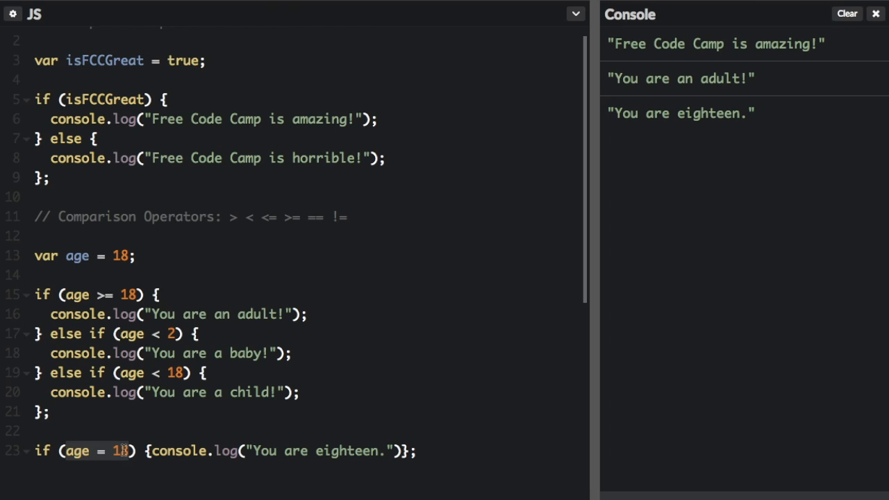
key("Backspace")
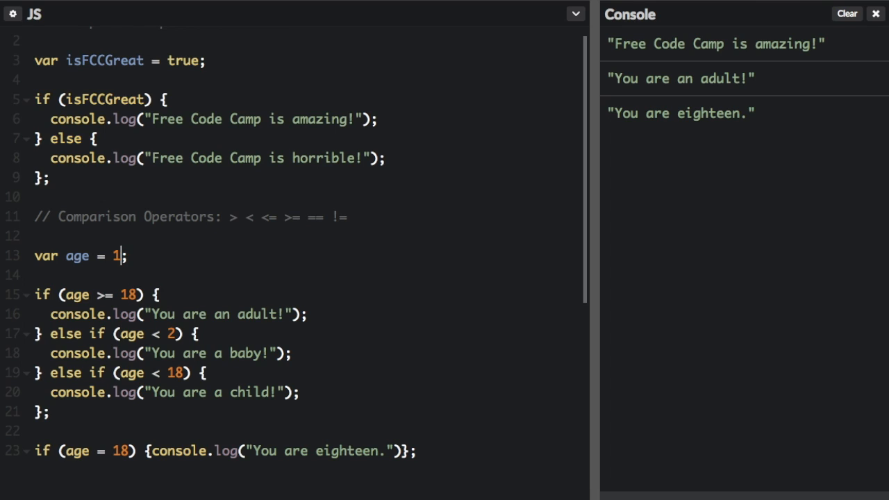
type("0")
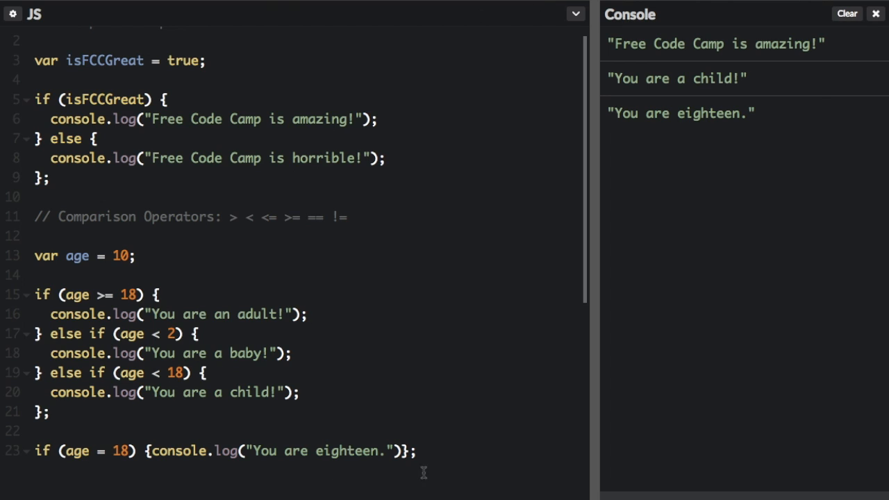
mouse_move(48, 476)
type("!")
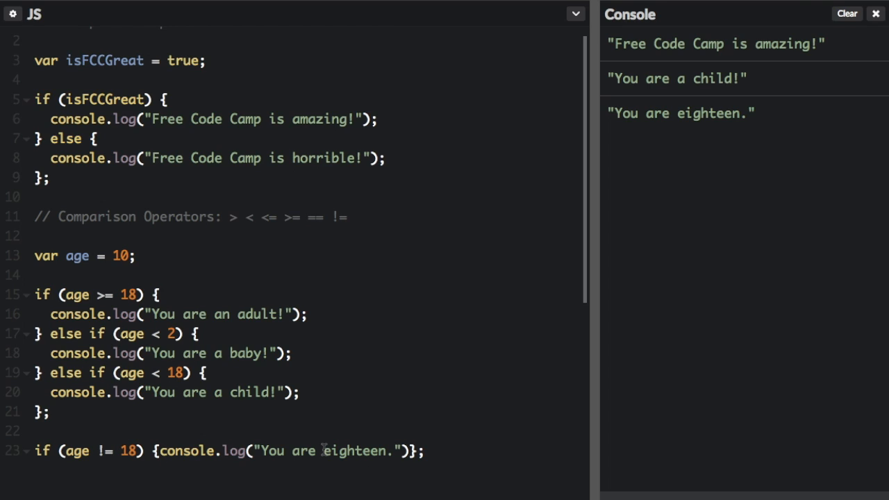
Add NOT to the logged message so it reads "You are NOT eighteen."
type("NOT")
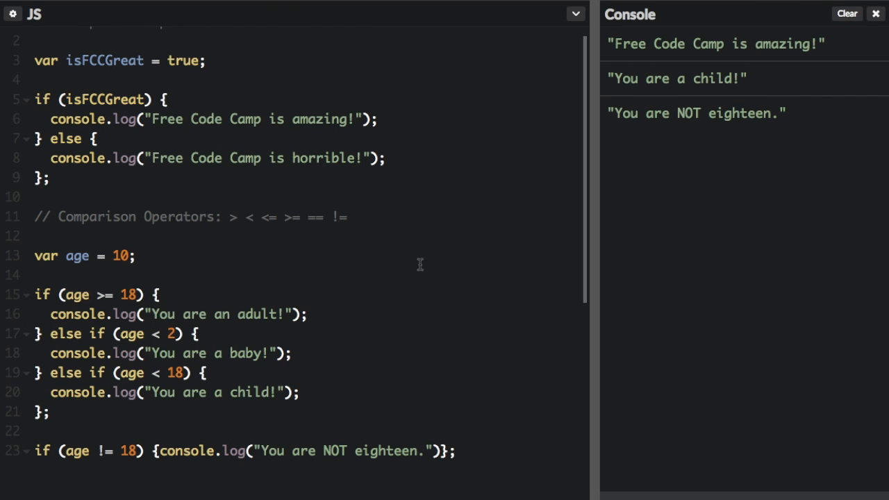
mouse_move(378, 280)
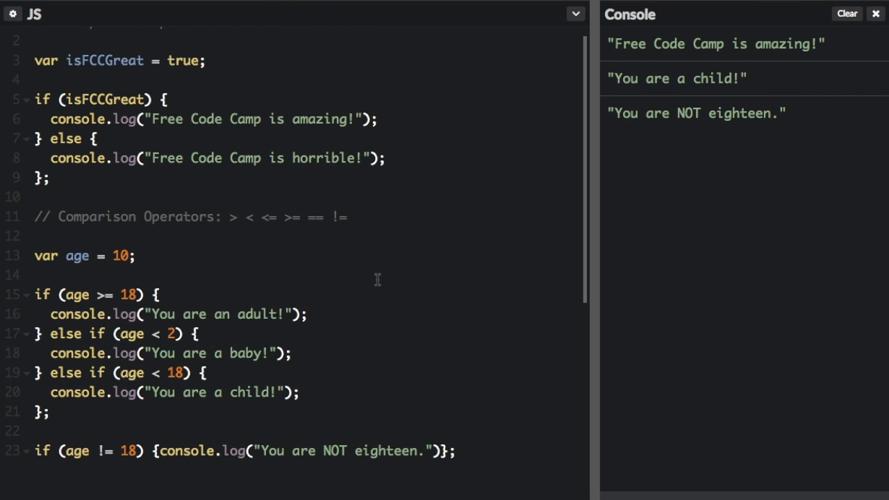